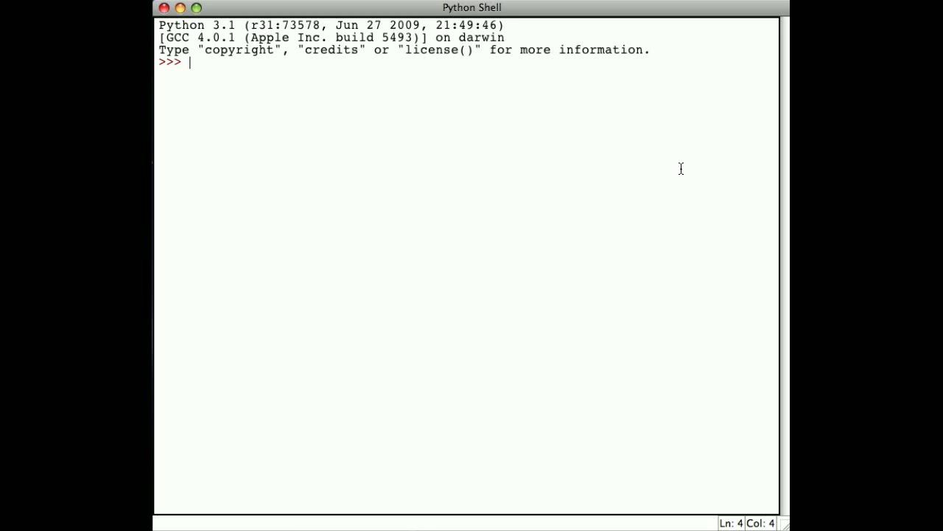
mouse_move(435, 141)
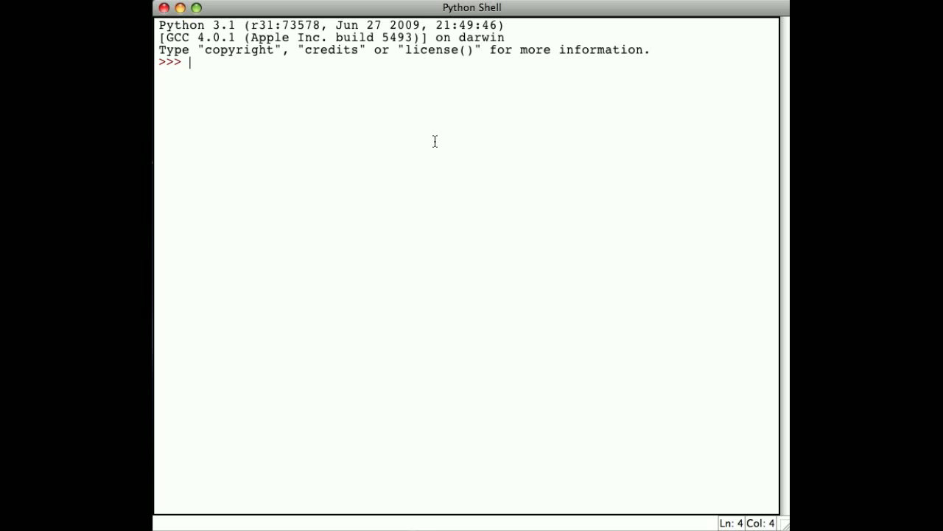
- Enter 3+4, 5-2, 4.5+2.3 and 4.5+2, producing 7, 3, 6.8 and 6.5
text(3+4)
text(5-2)
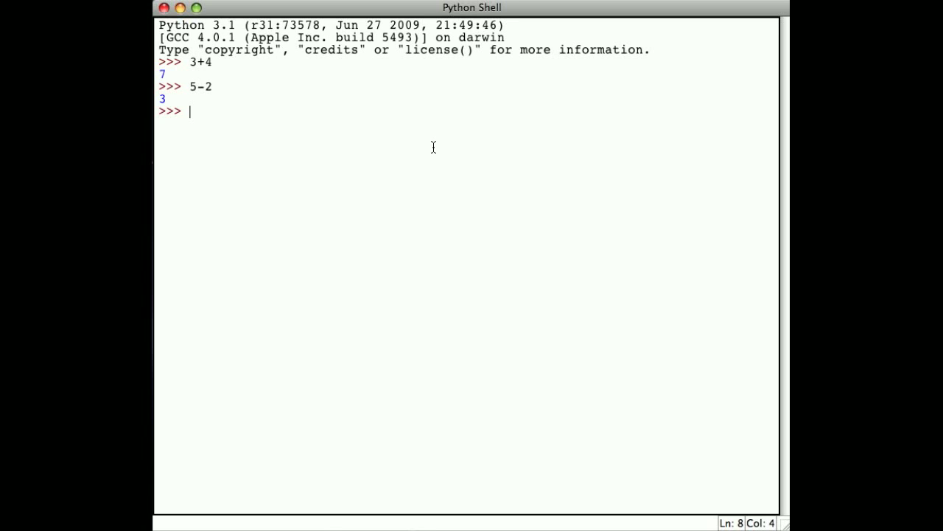
text(4.5+)
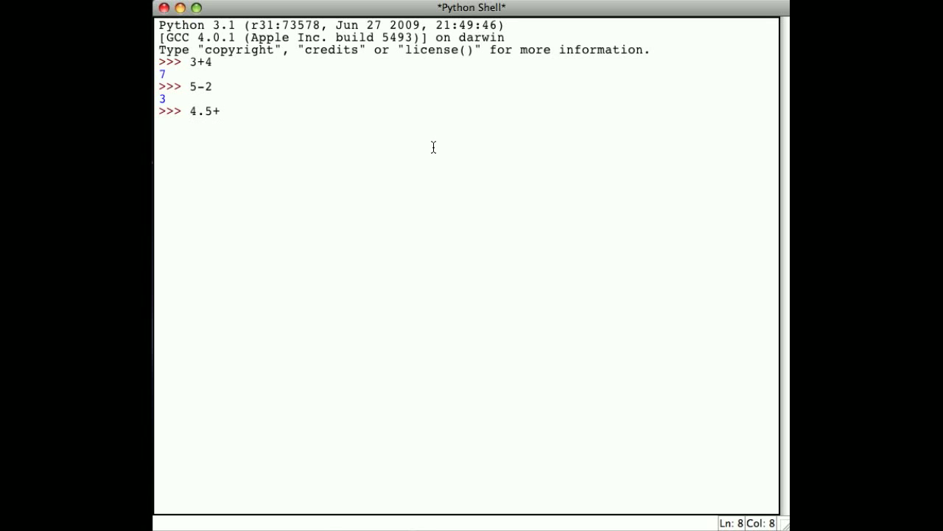
text(2.3)
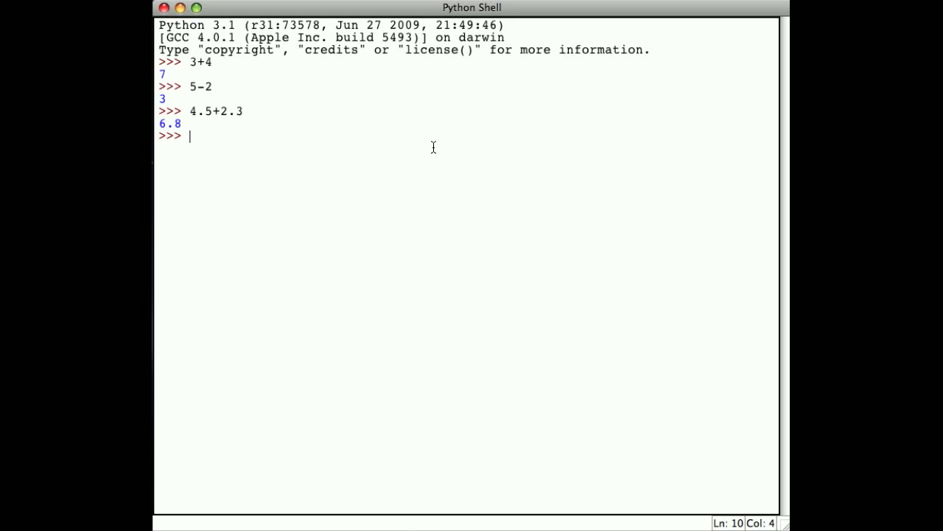
text(4.5+2)
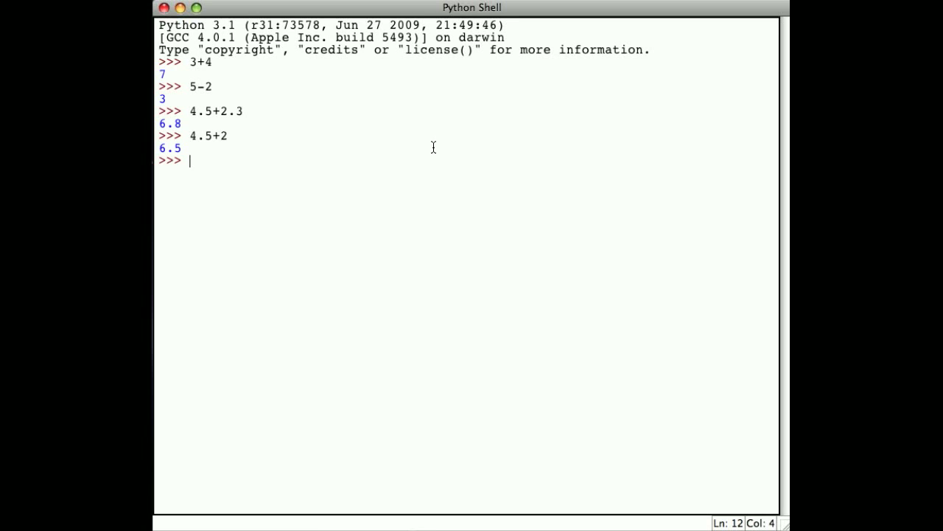
- Enter 4*3, 4.5*2.5 and 4.5 *2, producing 12, 11.25 and 9.0
text(4*3)
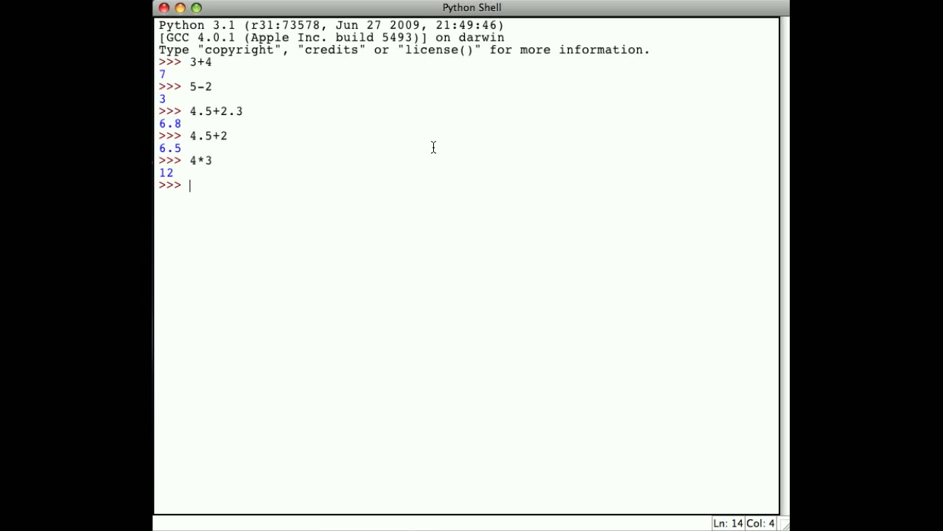
text(4.5*2.5)
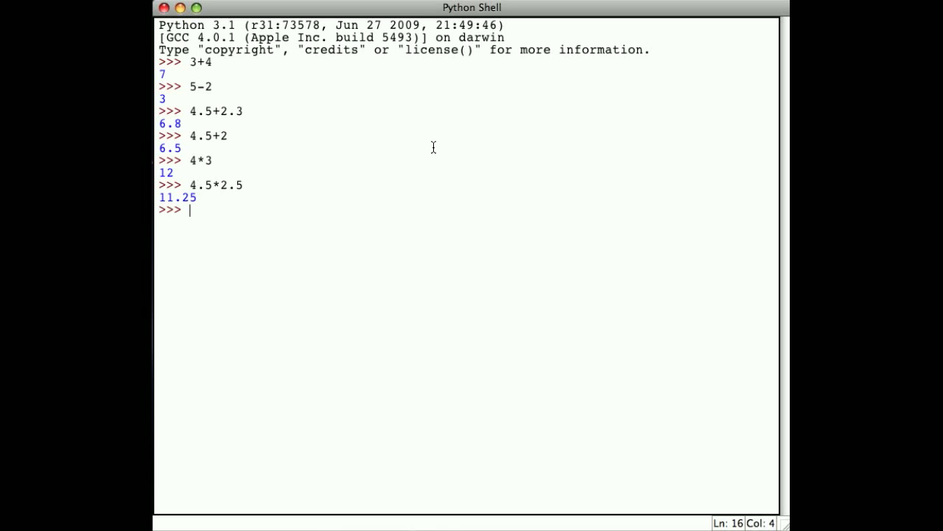
text(4.5 *)
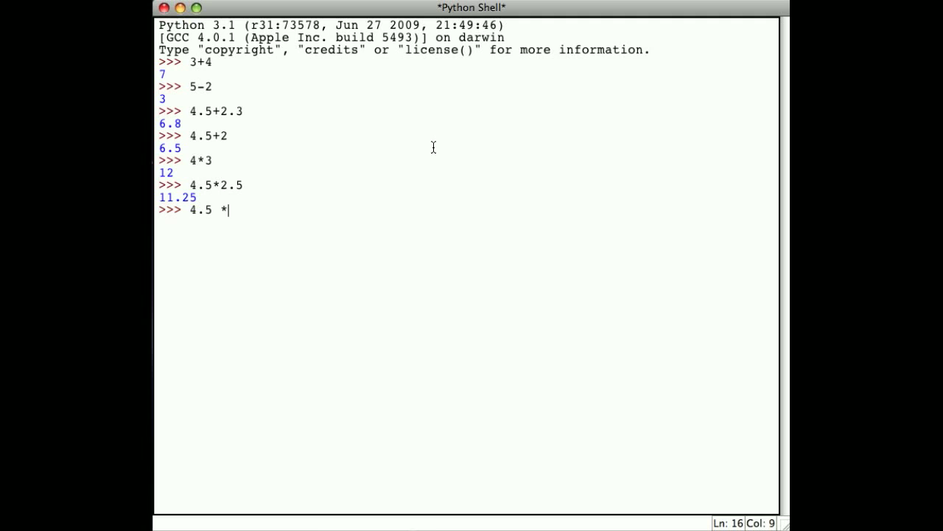
text(2)
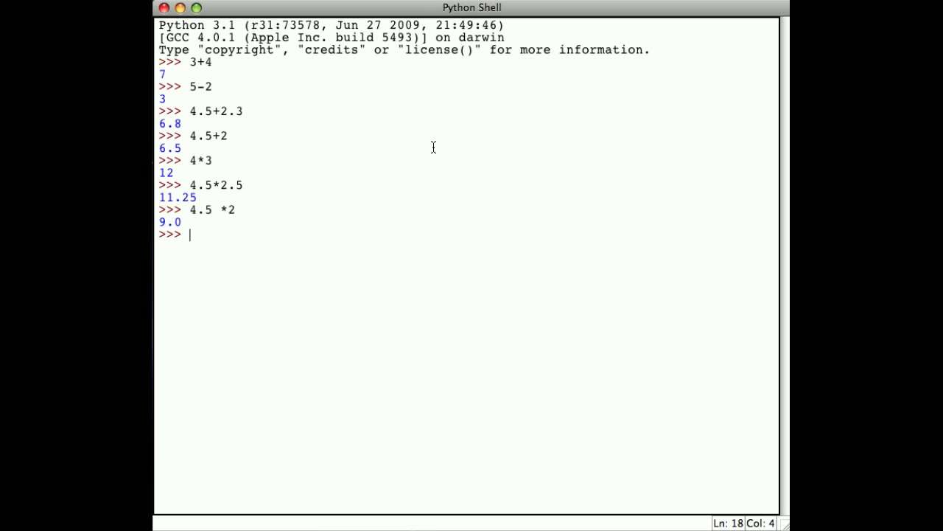
- Enter 5/2, 4/2 and 5.3/6.7, producing 2.5, 2.0 and 0.7910447761194029
text(5)
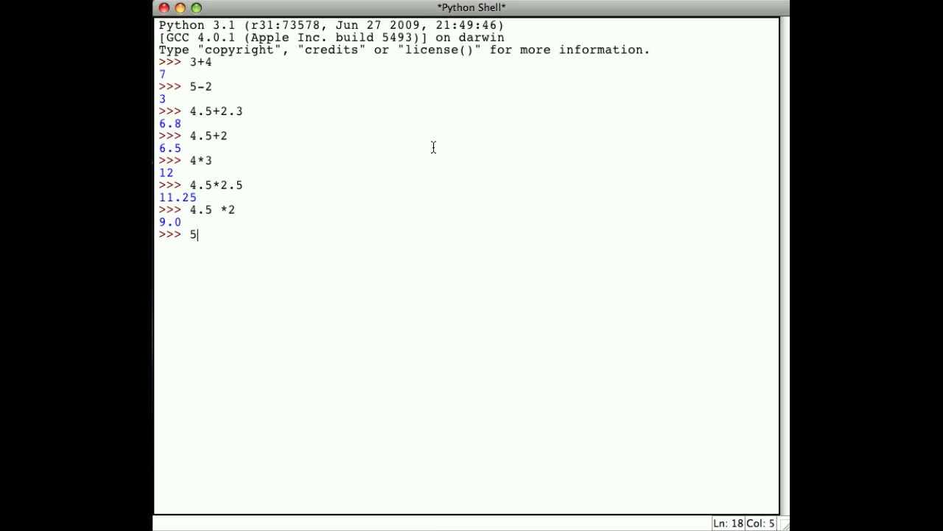
key(Return)
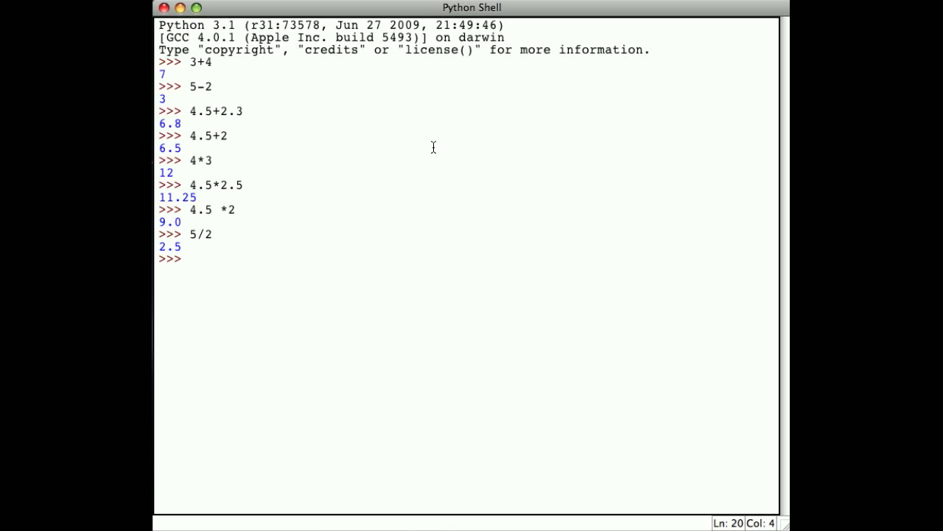
text(4/2)
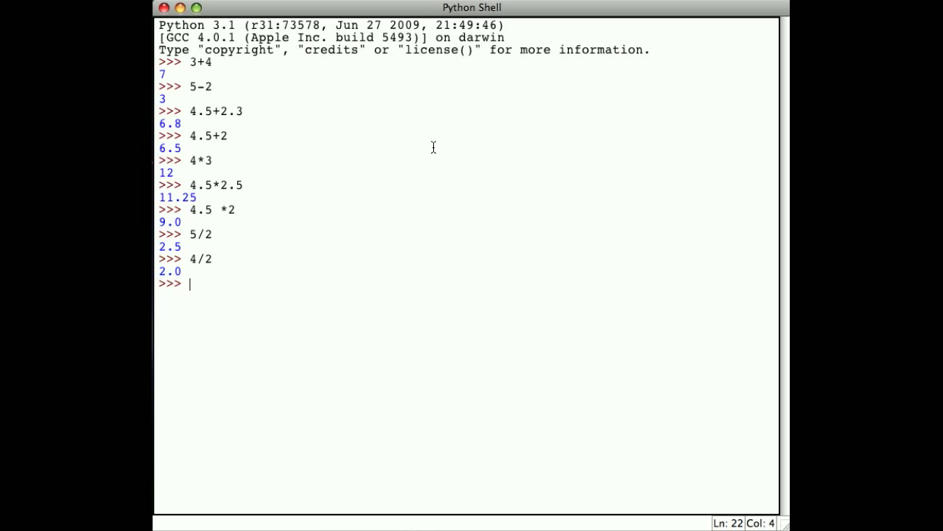
text(5.3)
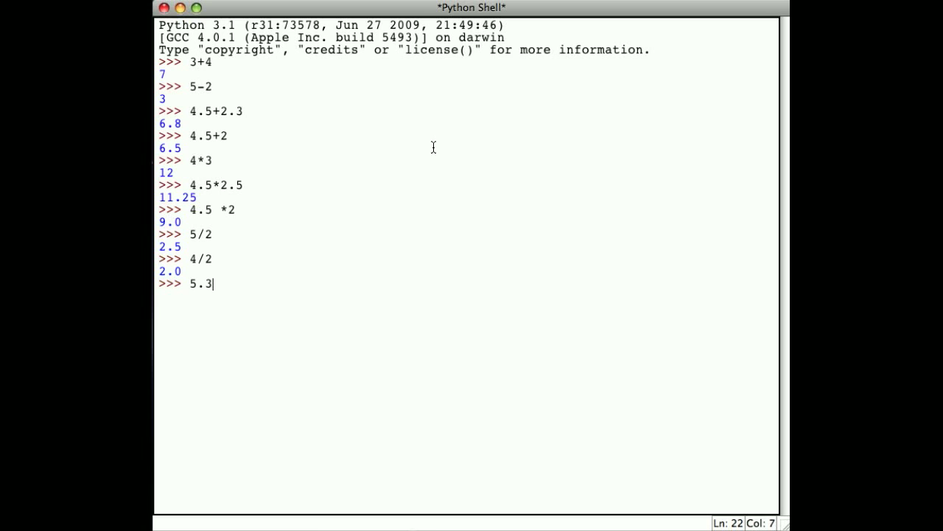
text(/6.7)
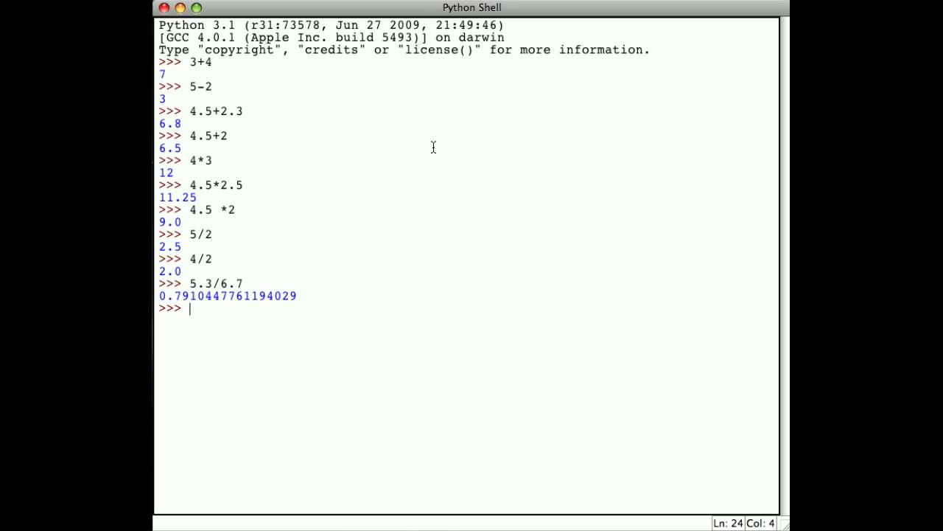
text(5)
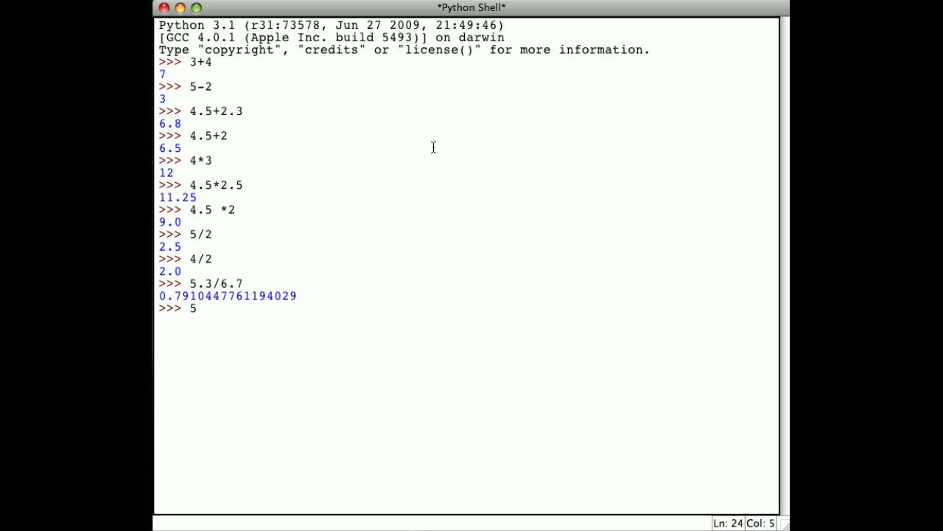
- Enter 5//2, 13//4 and 13/4, producing 2, 3 and 3.25
text(//)
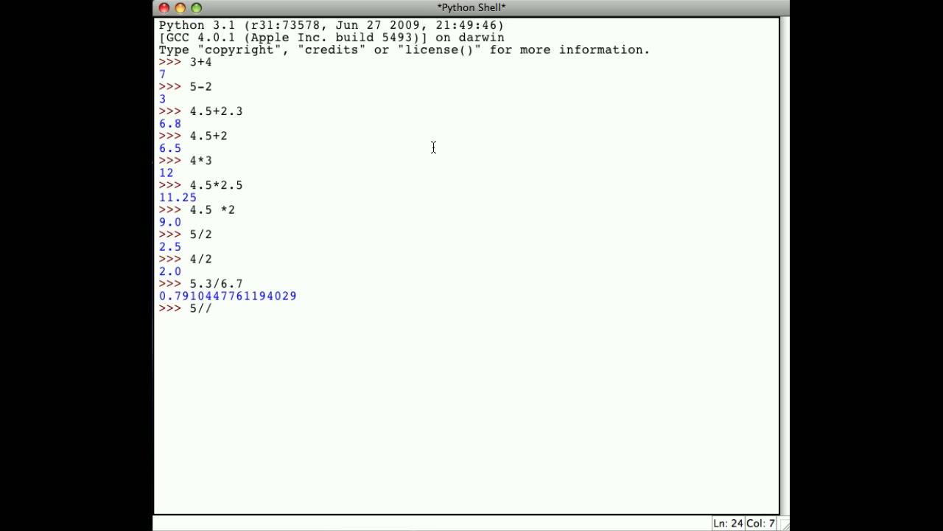
text(2)
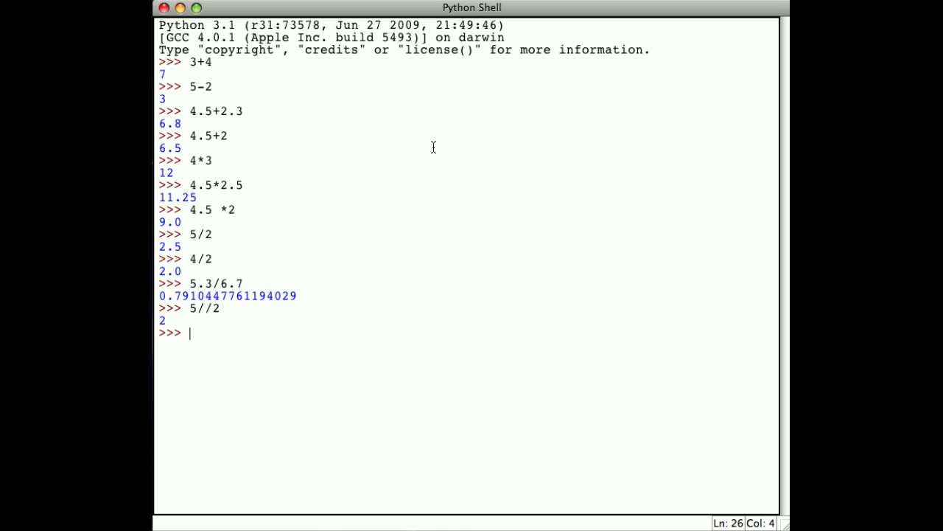
text(1)
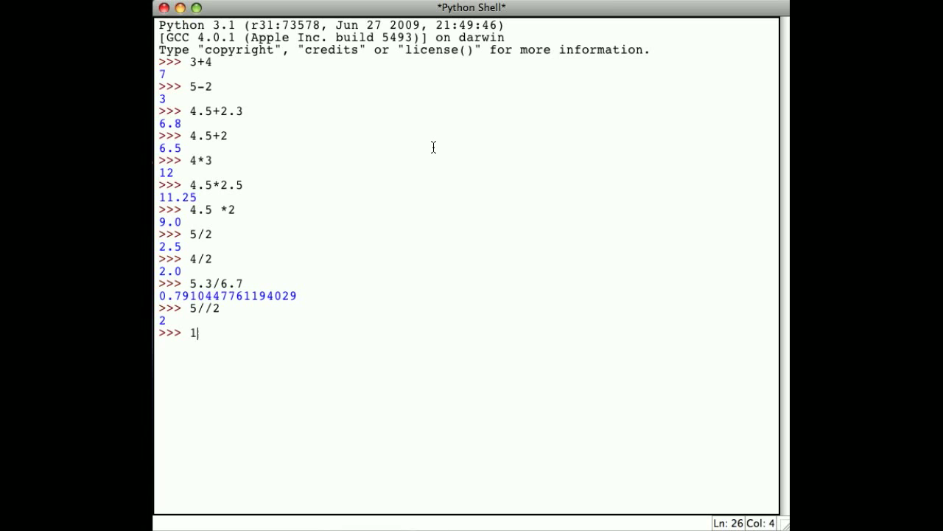
text(3//4)
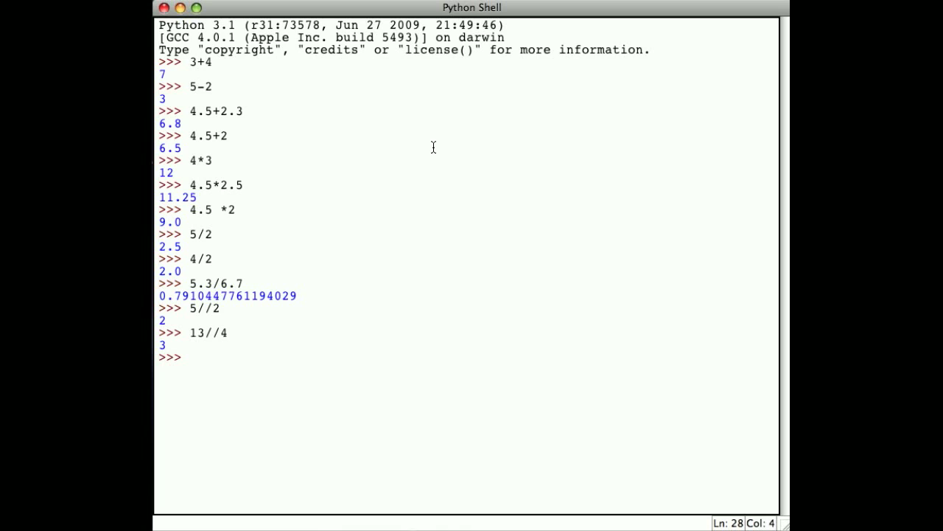
text(13/)
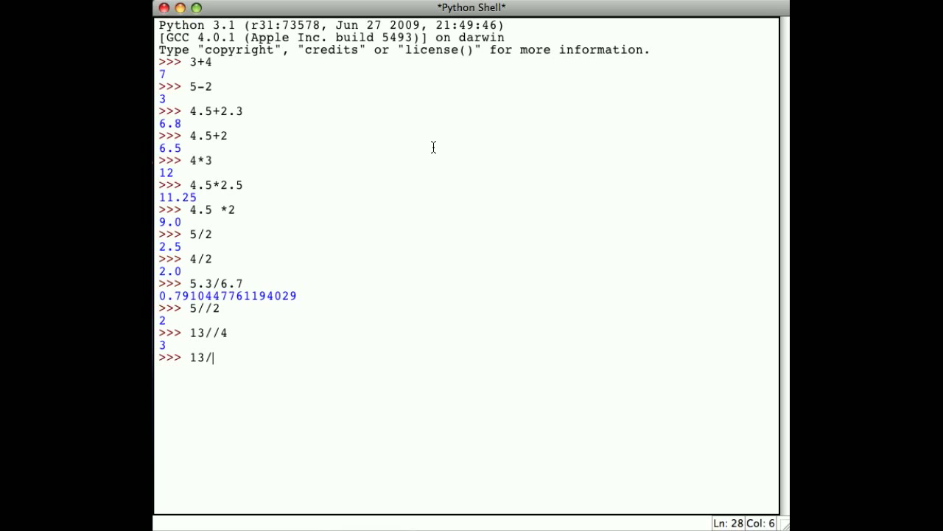
text(4)
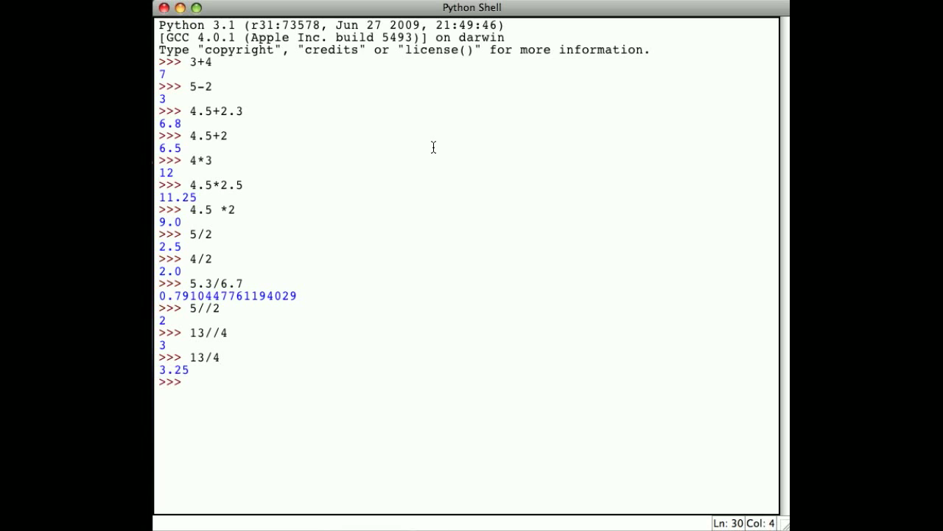
click(190, 382)
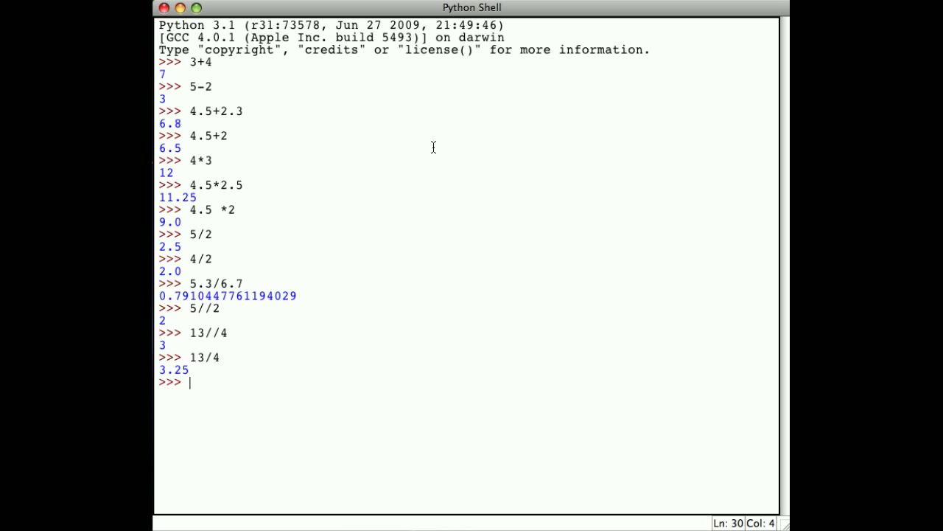
- Compute the remainders 13%4 and 5%2, both giving 1
text(1)
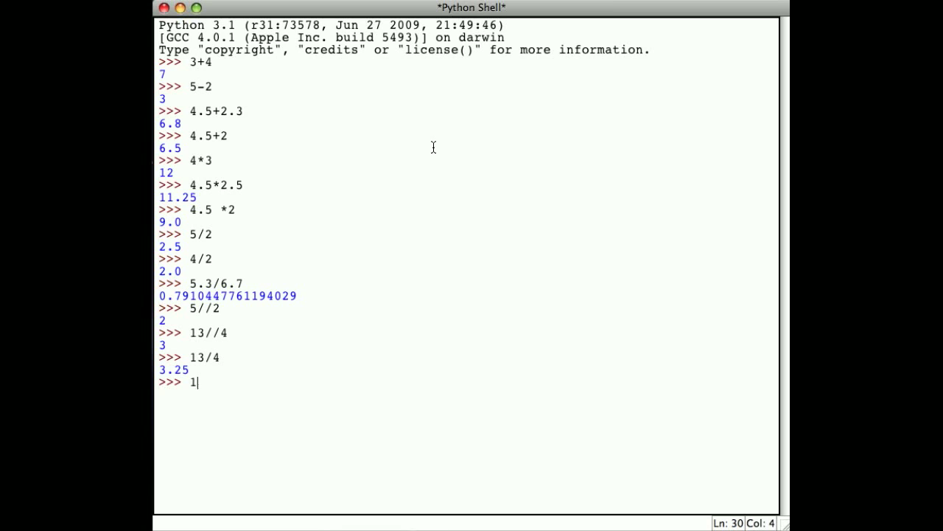
text(3%)
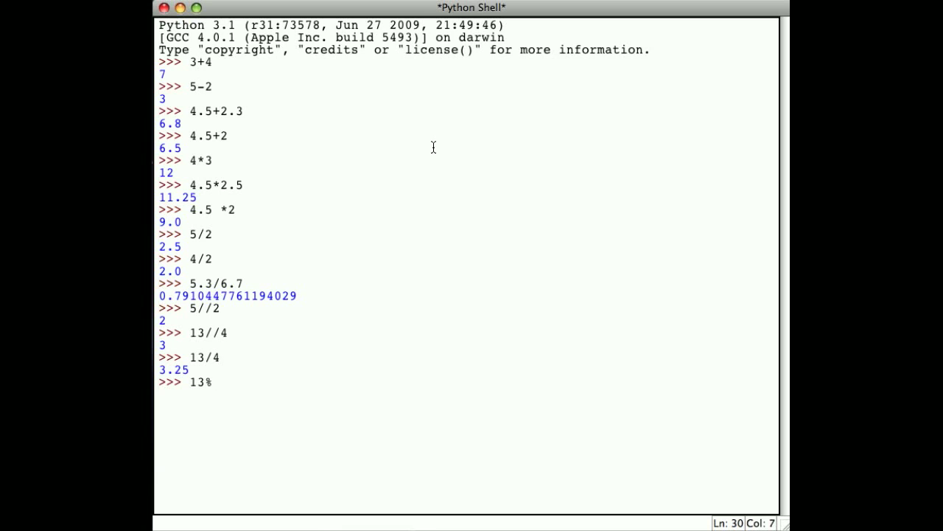
text(4)
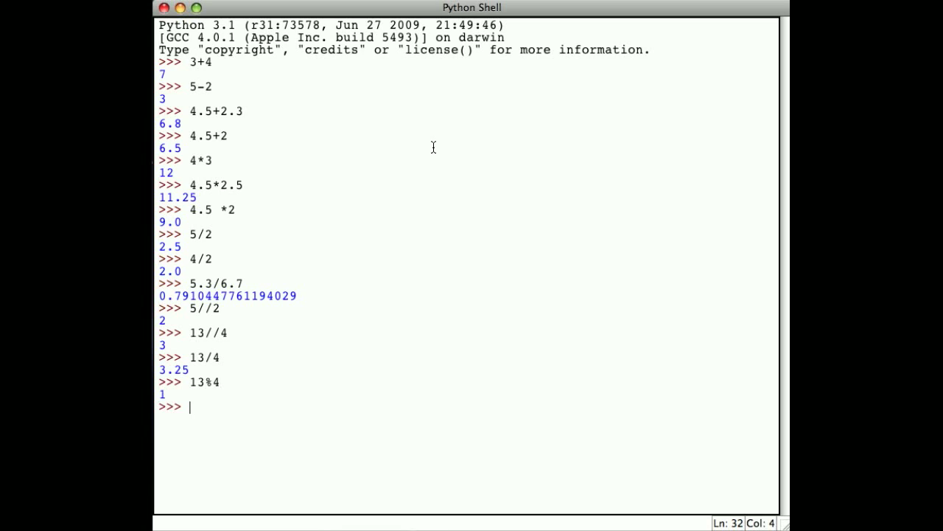
text(5)
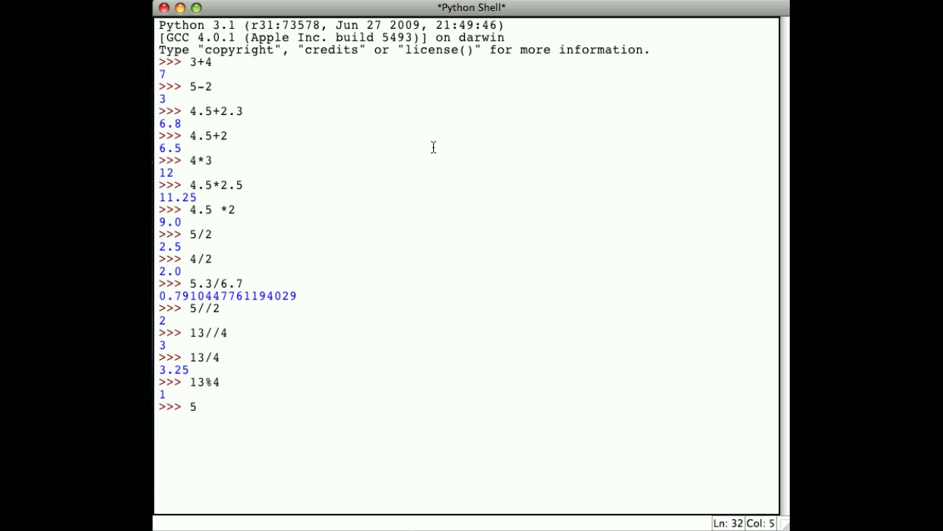
text(%2)
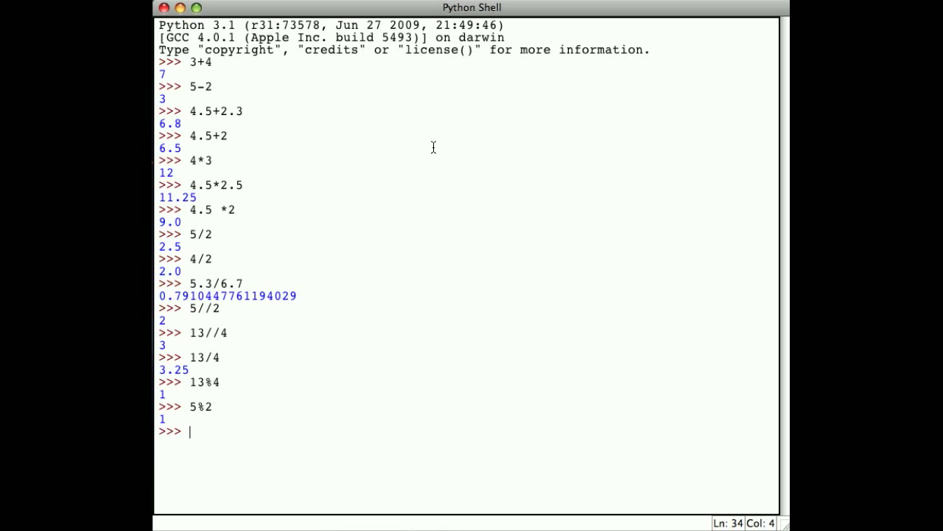
- Compute the remainders 5%3 and 5%5, giving 2 and 0
text(5)
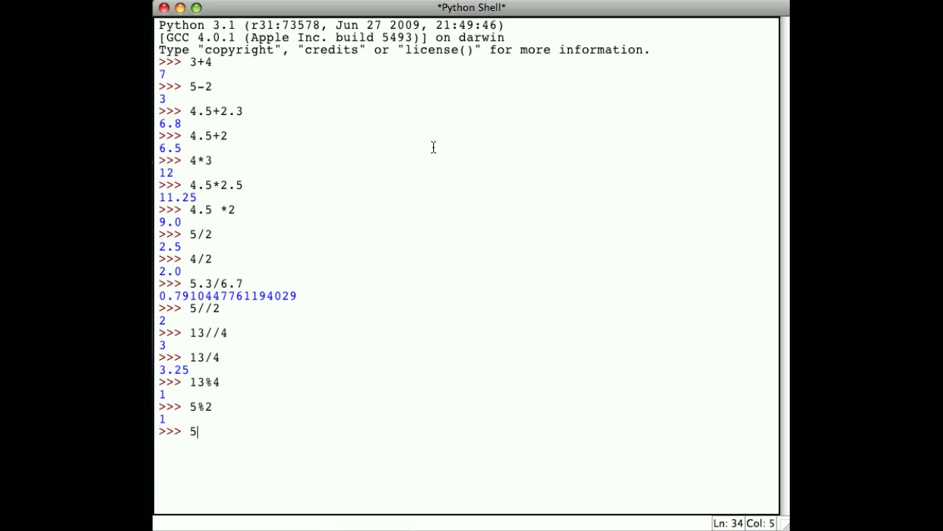
text(%3)
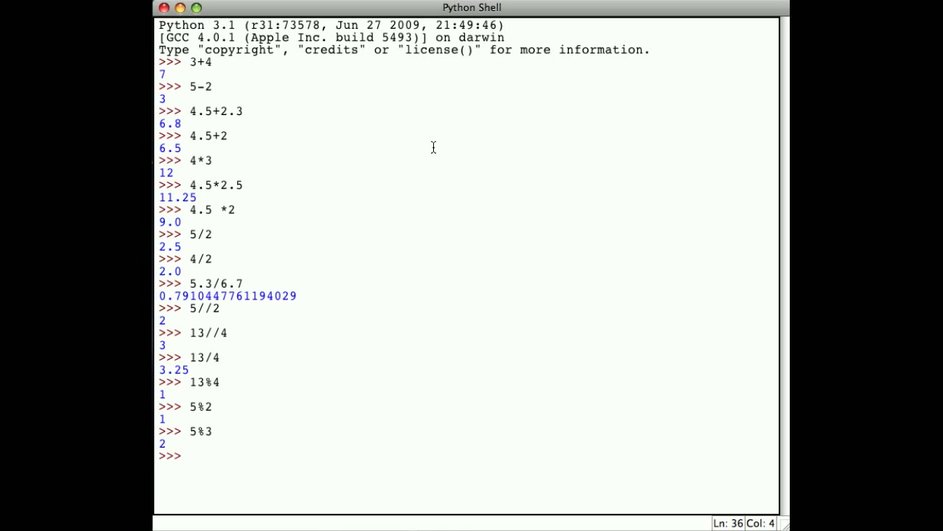
click(190, 455)
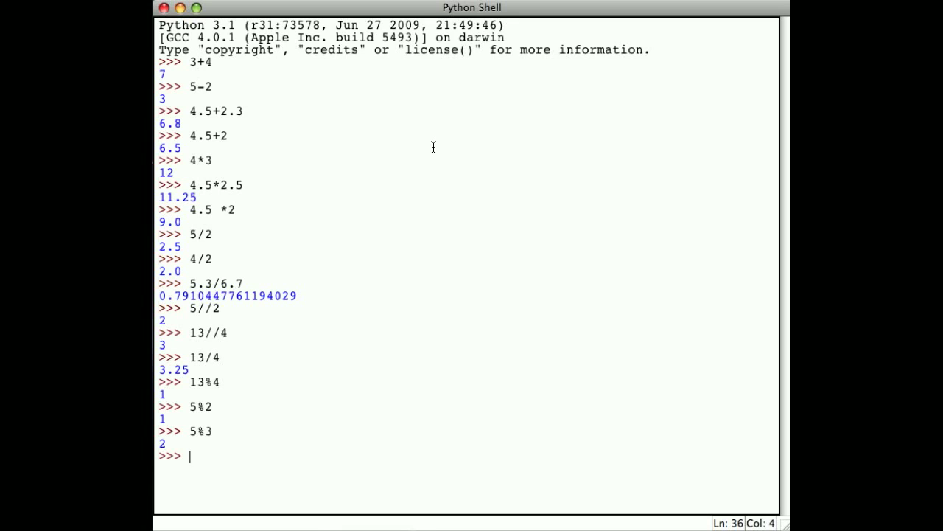
text(5)
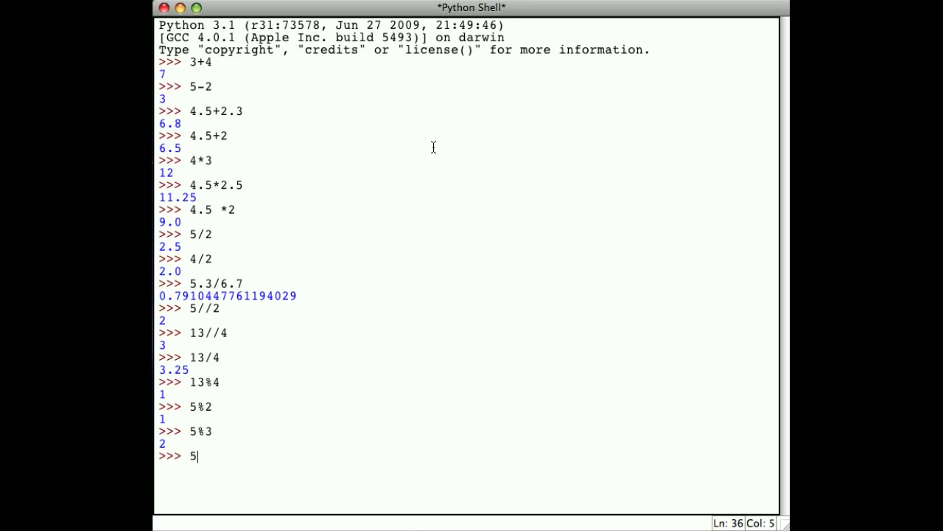
text(%5)
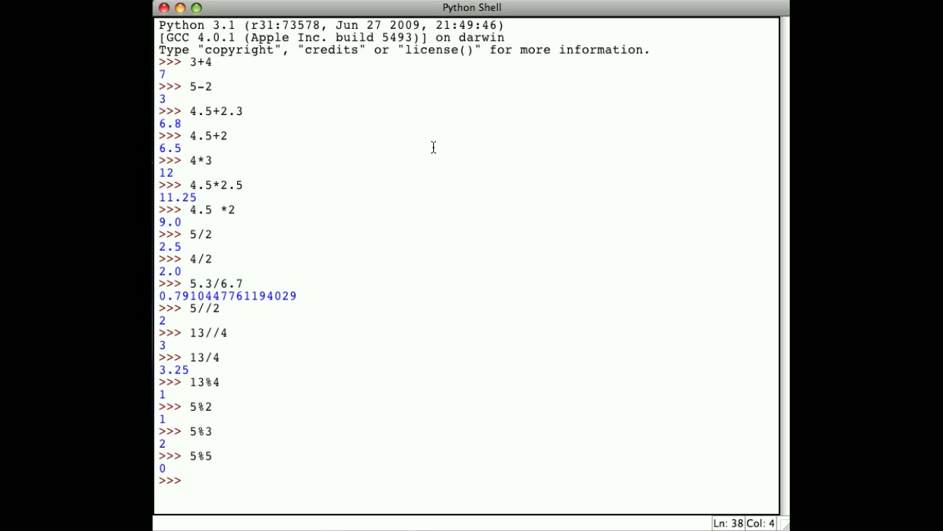
click(190, 480)
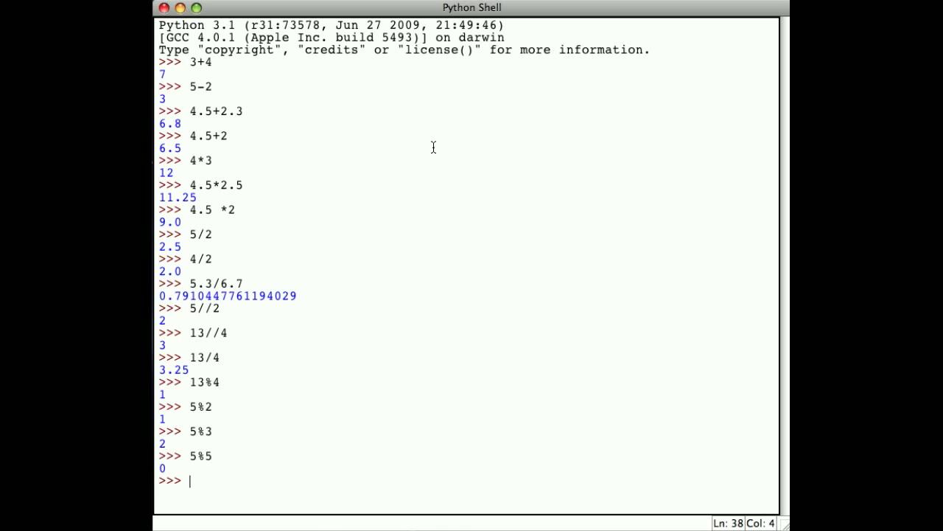